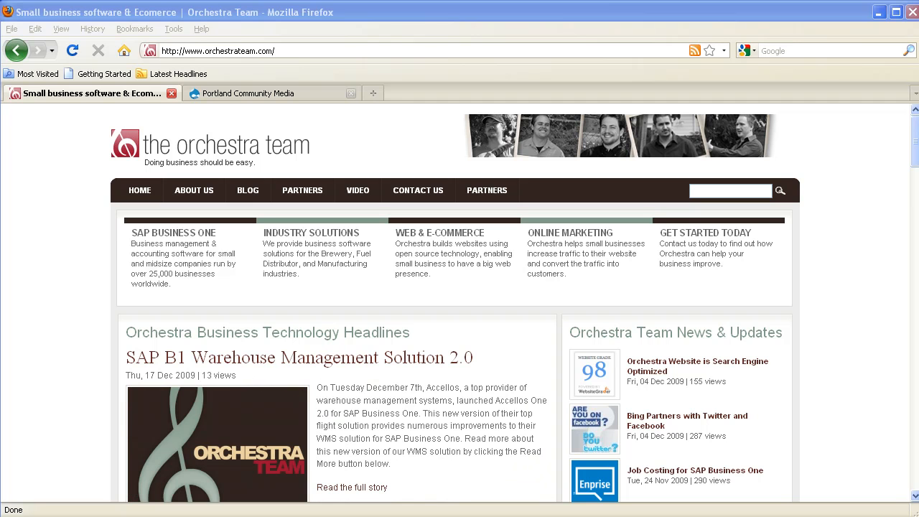
{"action": "mouse_move", "coordinate": [251, 93]}
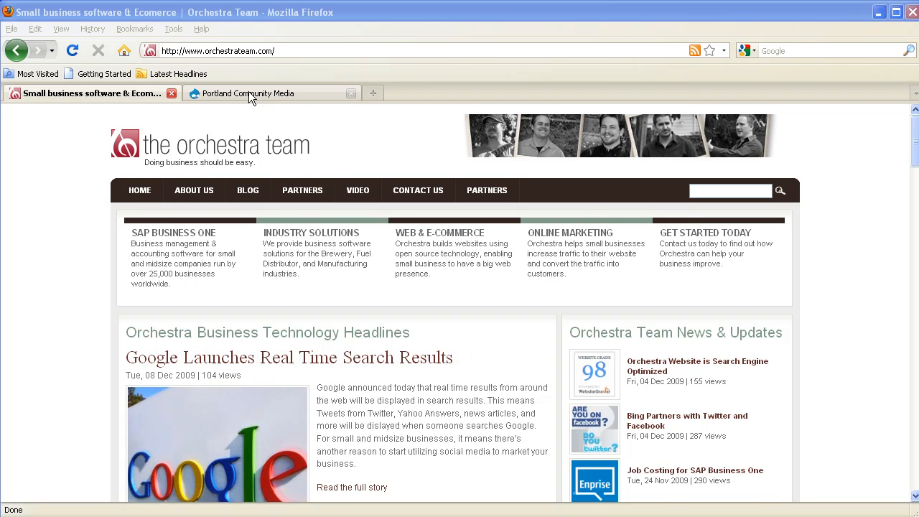
Switch the browser to the Portland Community Media site tab.
{"action": "left_click", "coordinate": [256, 94]}
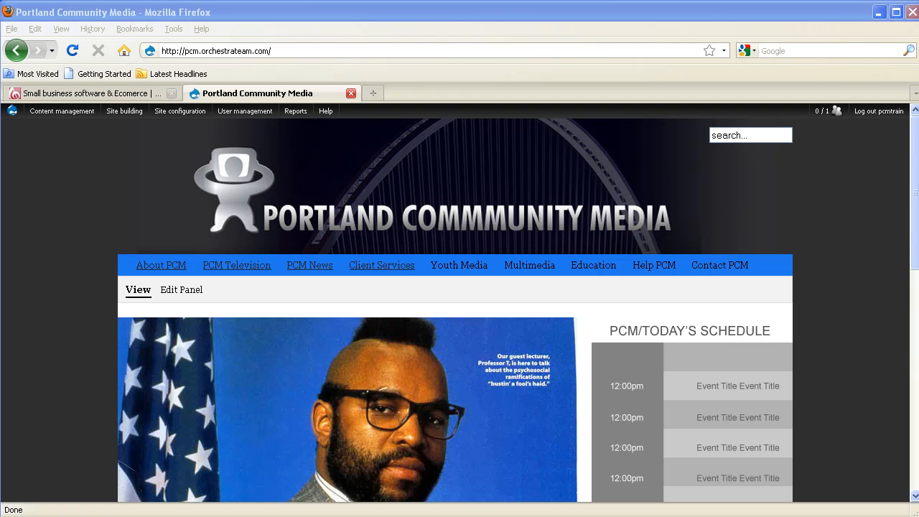
{"action": "mouse_move", "coordinate": [116, 276]}
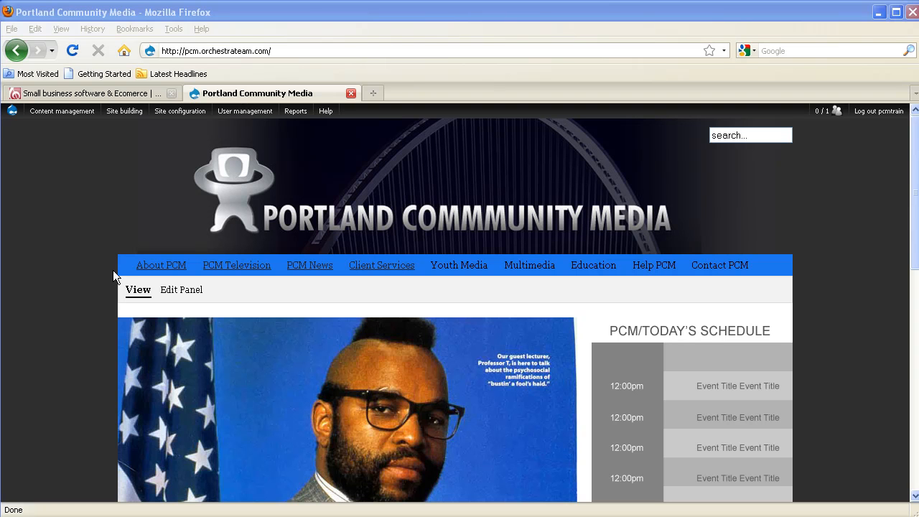
Navigate via pcm.orchestrateam.com/admin to Site building > Blocks administration.
{"action": "left_click", "coordinate": [216, 51]}
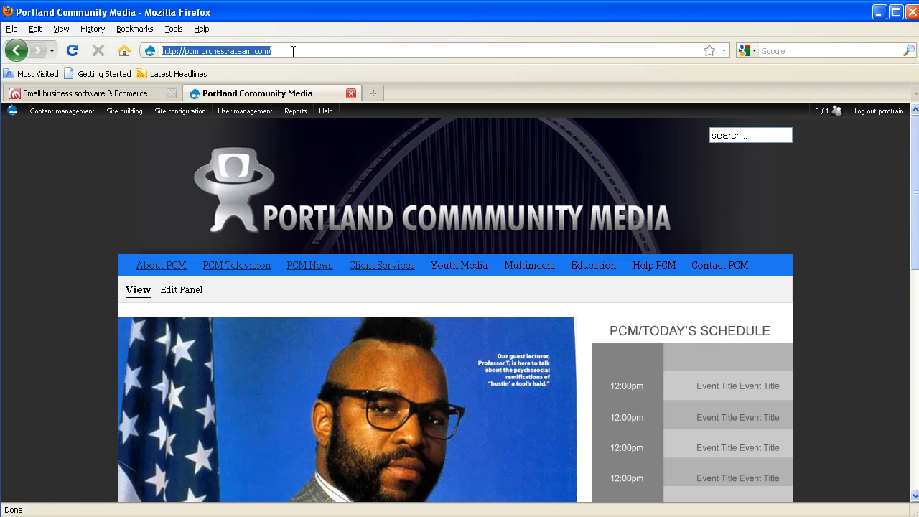
{"action": "type", "text": "admin"}
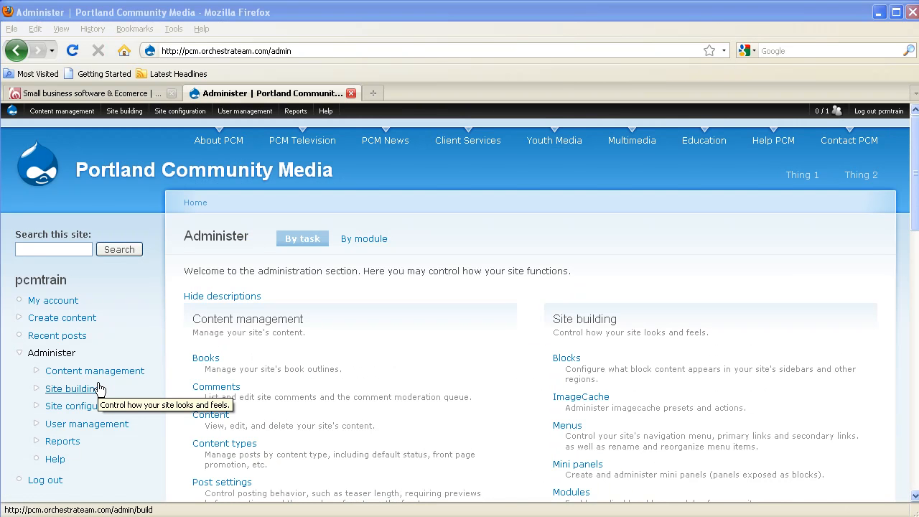
{"action": "left_click", "coordinate": [72, 388]}
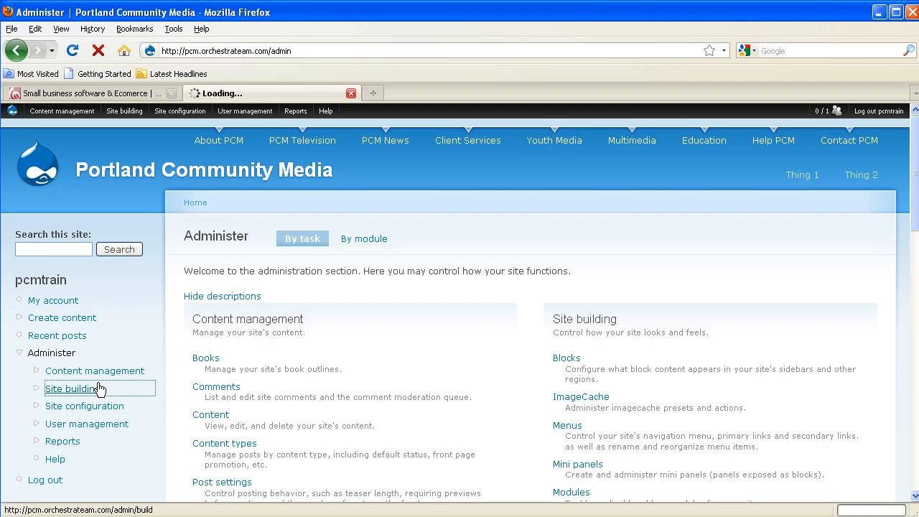
{"action": "left_click", "coordinate": [72, 387]}
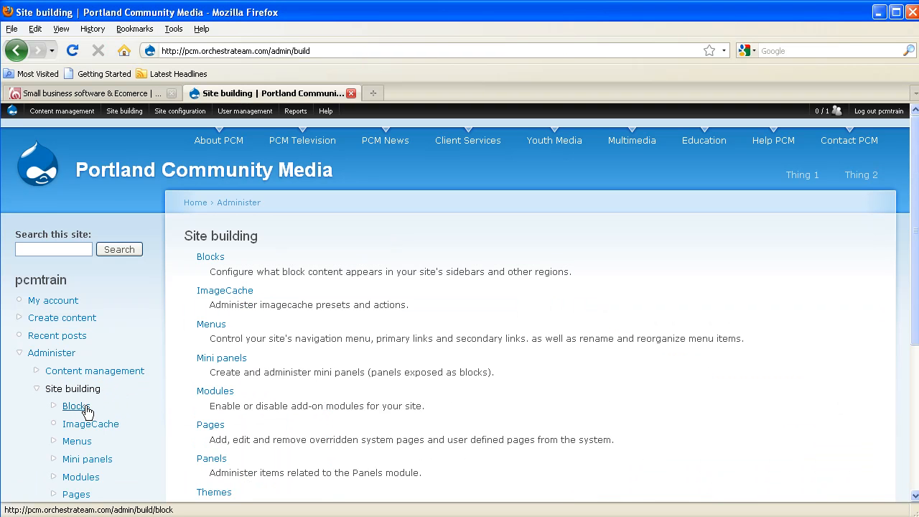
{"action": "left_click", "coordinate": [75, 405]}
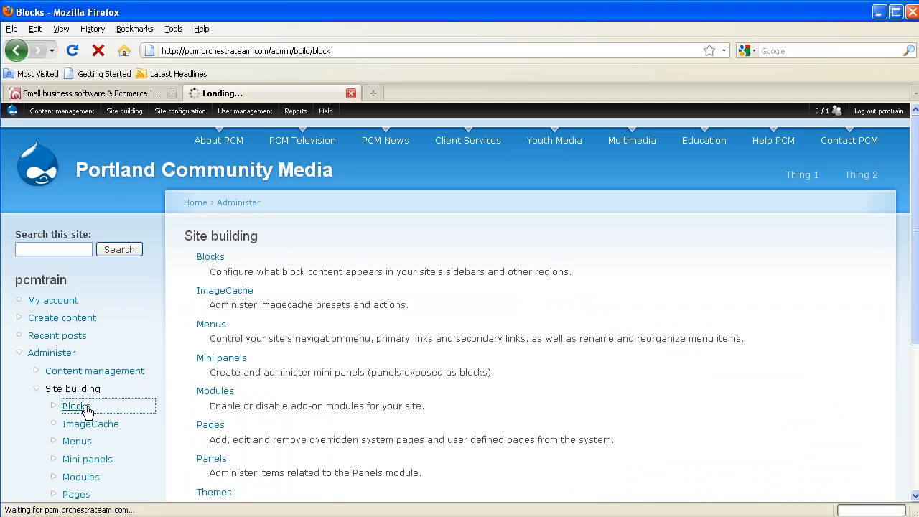
{"action": "left_click", "coordinate": [74, 405]}
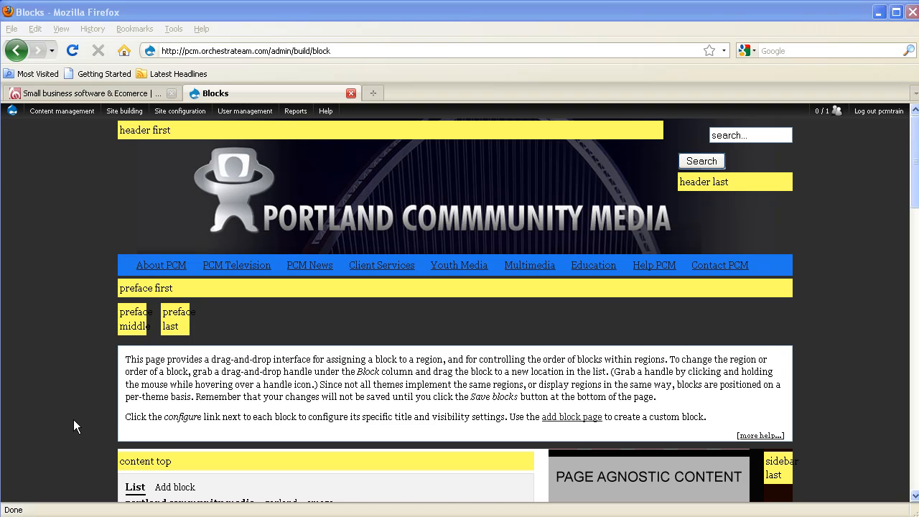
{"action": "left_click", "coordinate": [244, 111]}
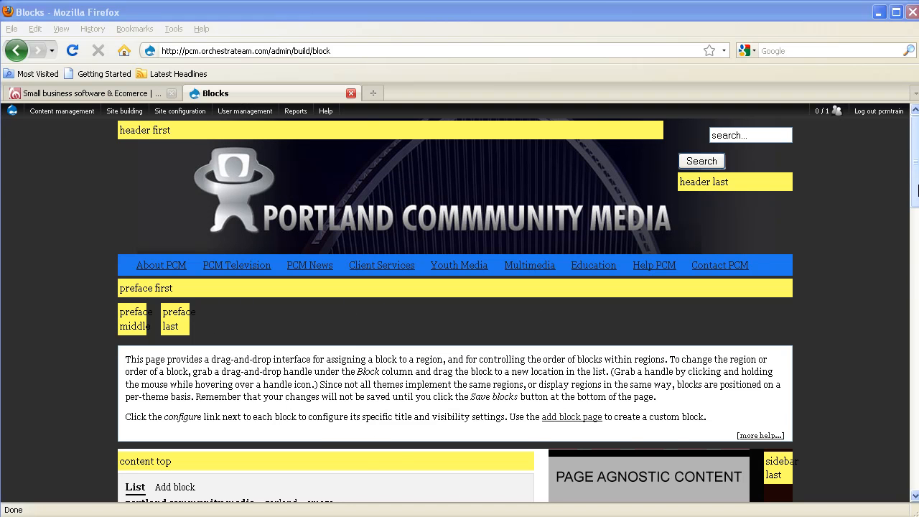
{"action": "scroll", "scroll_direction": "down", "scroll_amount": 3}
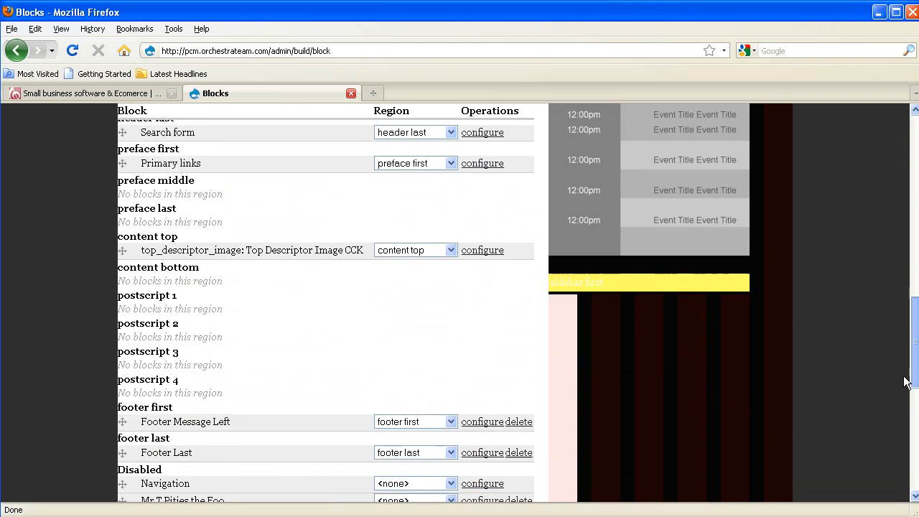
{"action": "scroll", "scroll_direction": "down", "scroll_amount": 3}
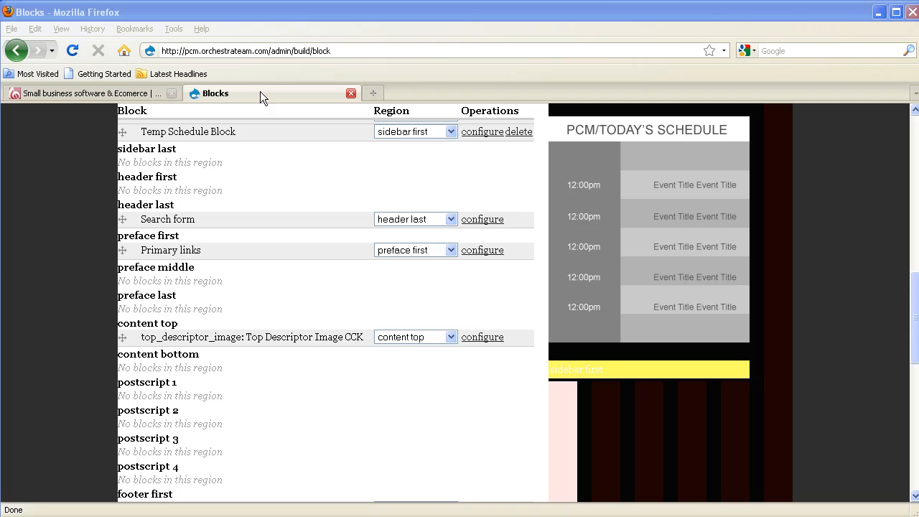
View the Testing page footer at pcm.orchestrateam.com/node/1 in a new tab, then return to Blocks.
{"action": "left_click", "coordinate": [372, 92]}
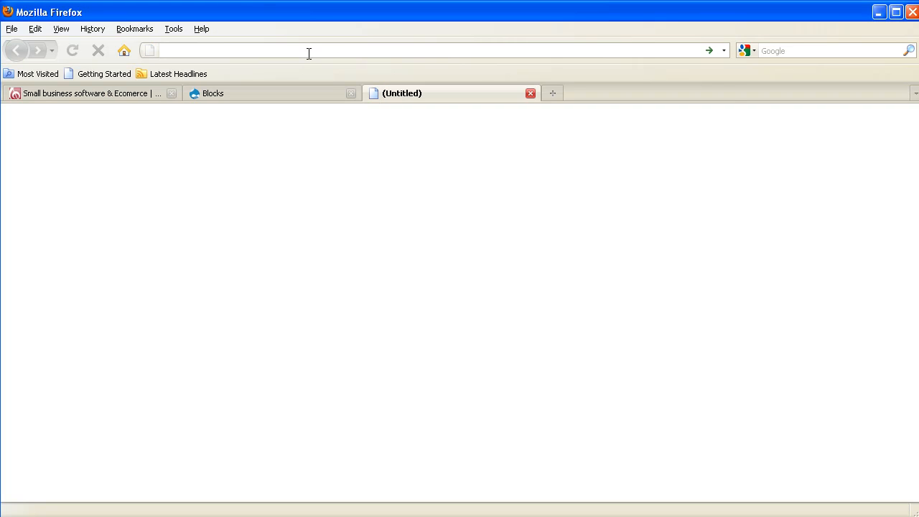
{"action": "type", "text": "pcm.orchestrateam.com/node/1"}
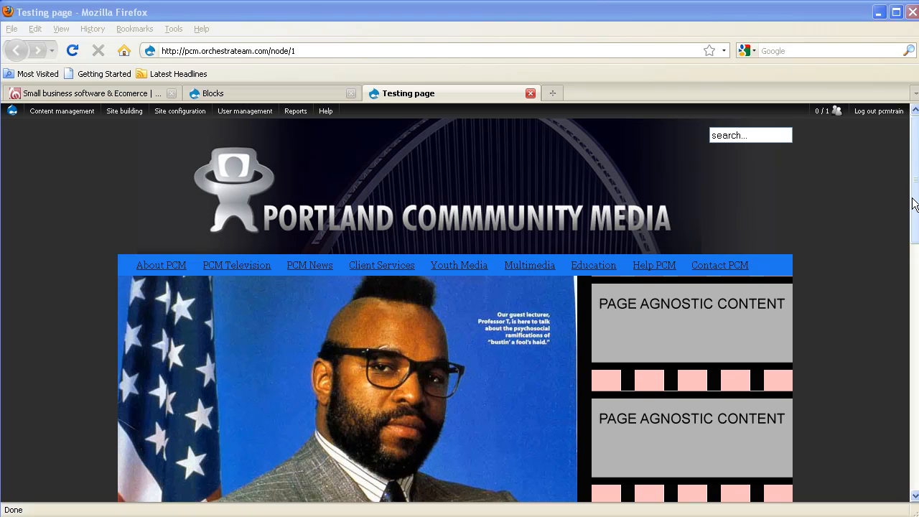
{"action": "scroll", "scroll_direction": "down", "scroll_amount": 3}
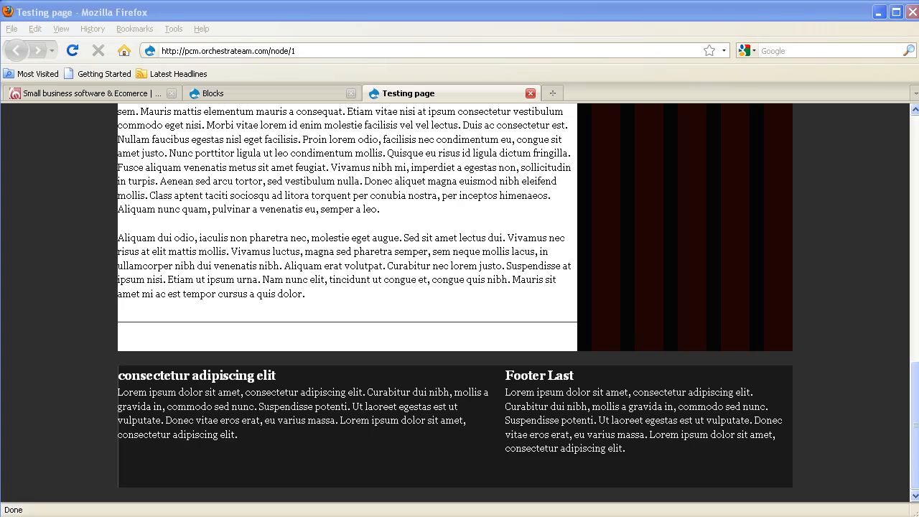
{"action": "mouse_move", "coordinate": [155, 250]}
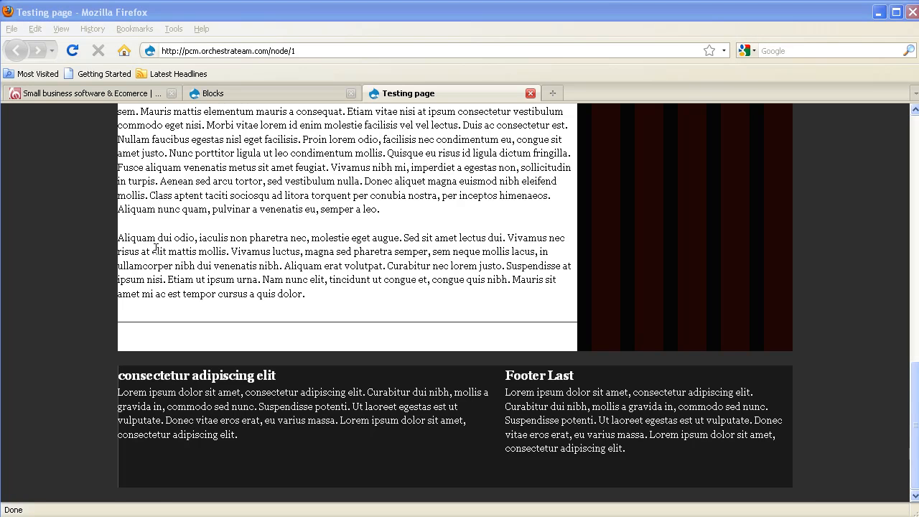
{"action": "left_click", "coordinate": [216, 92]}
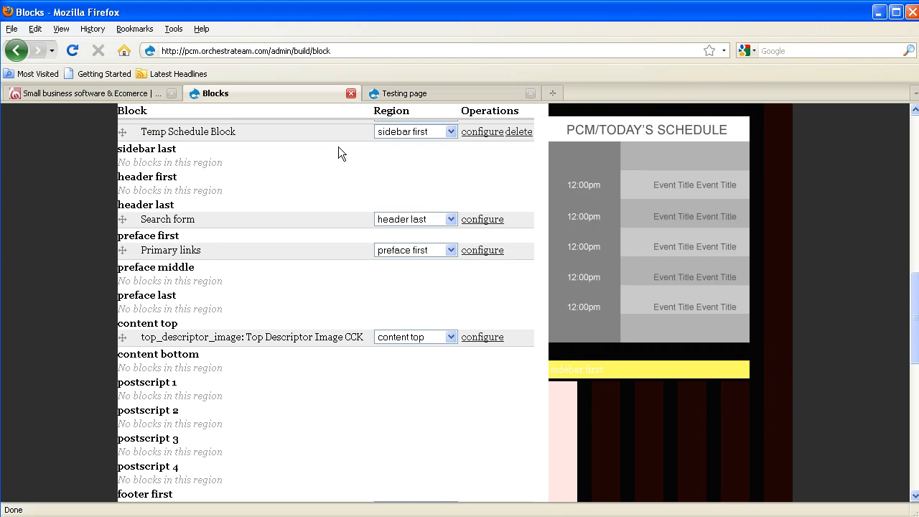
Assign the Powered by Drupal block to the footer last region and save blocks.
{"action": "scroll", "scroll_direction": "down", "scroll_amount": 3}
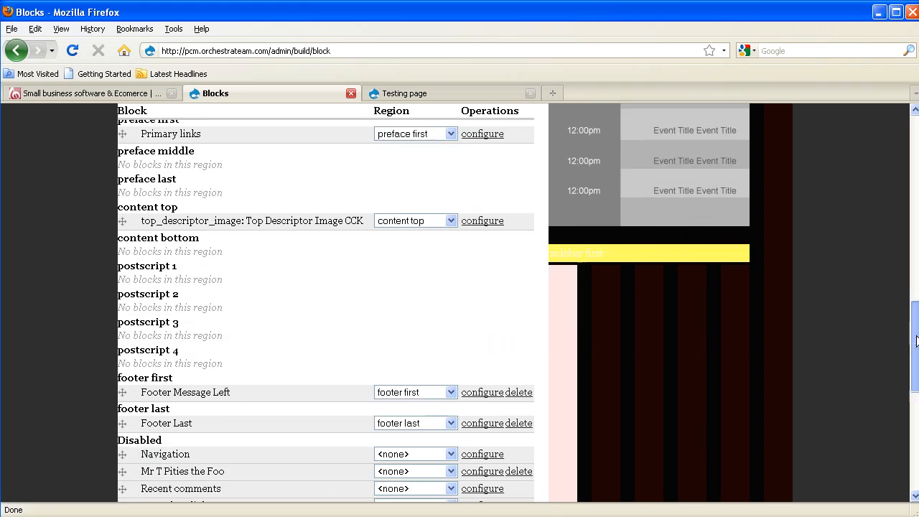
{"action": "scroll", "scroll_direction": "down", "scroll_amount": 3}
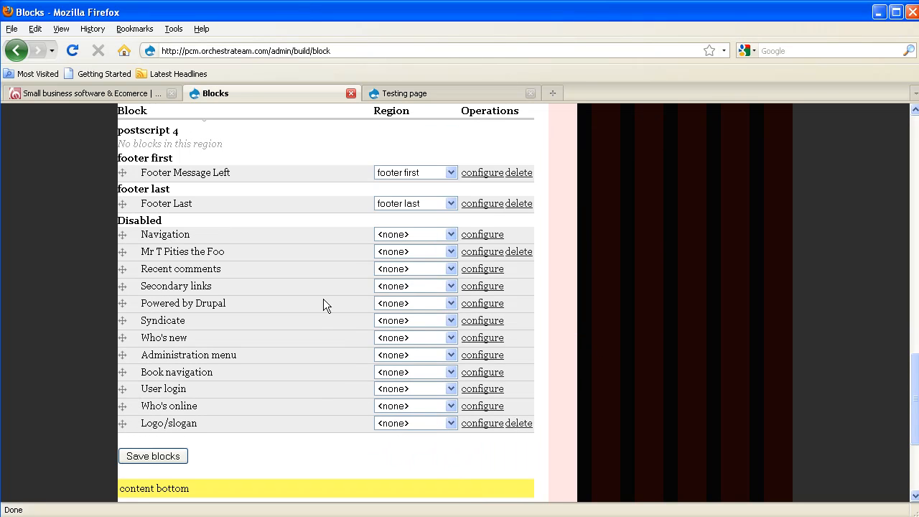
{"action": "left_click", "coordinate": [415, 303]}
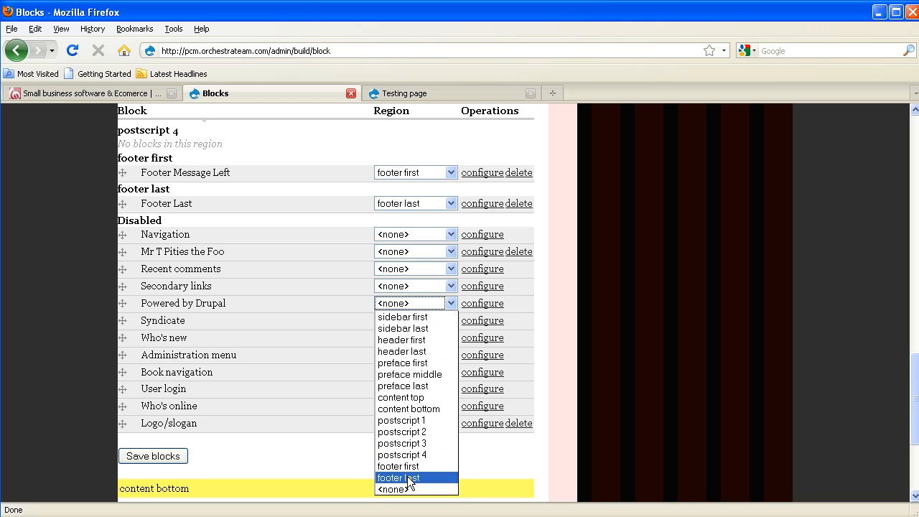
{"action": "left_click", "coordinate": [398, 477]}
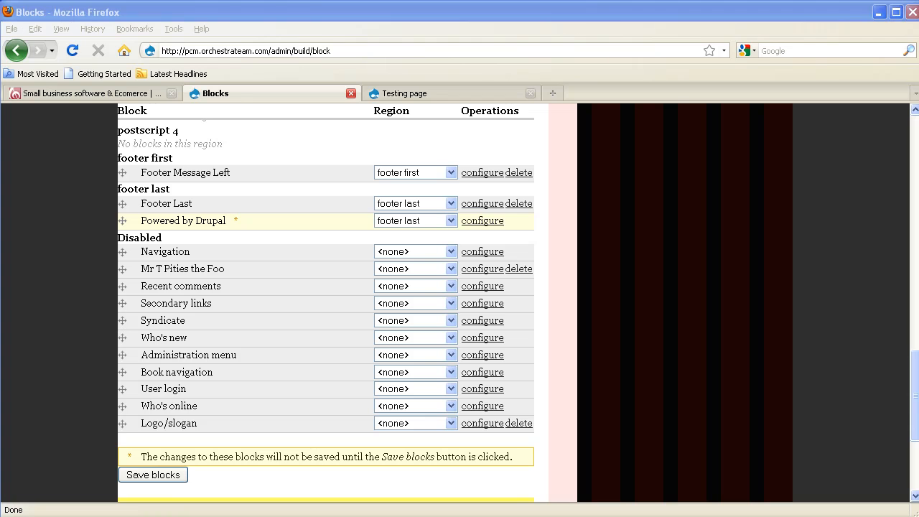
{"action": "left_click", "coordinate": [152, 474]}
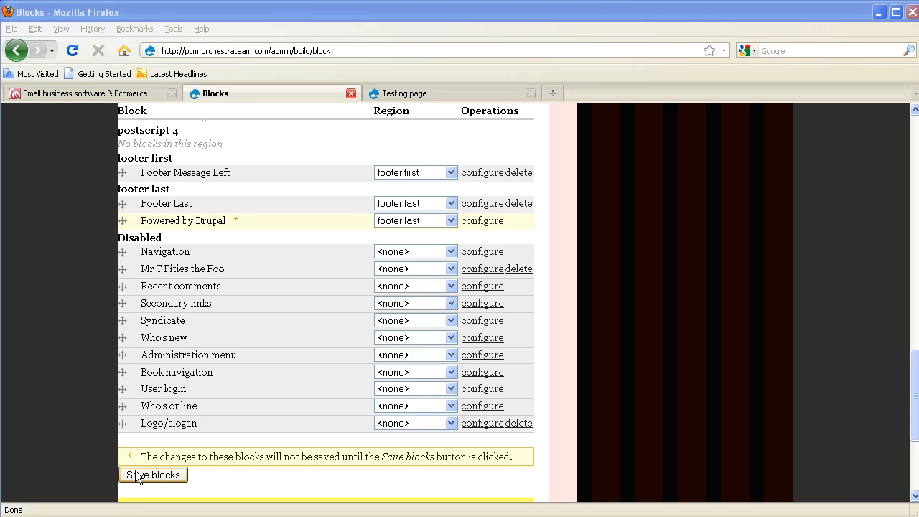
{"action": "left_click", "coordinate": [152, 474]}
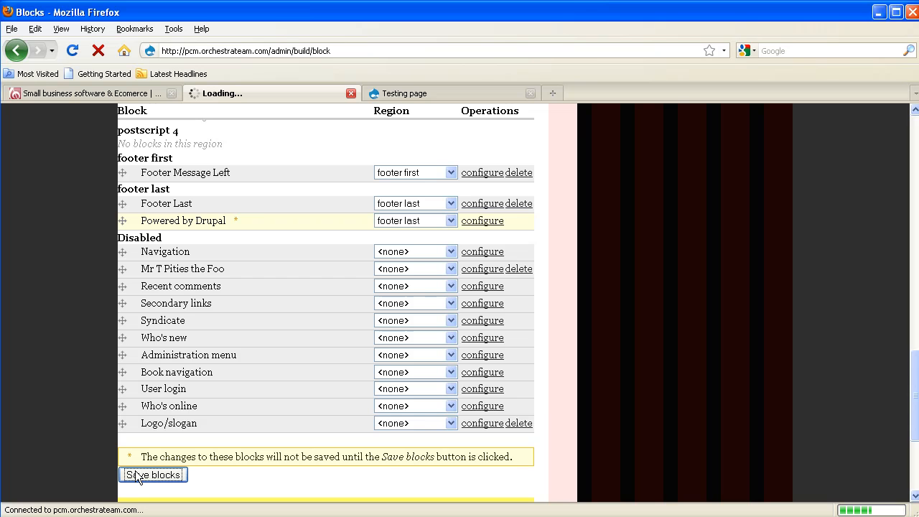
{"action": "left_click", "coordinate": [152, 474]}
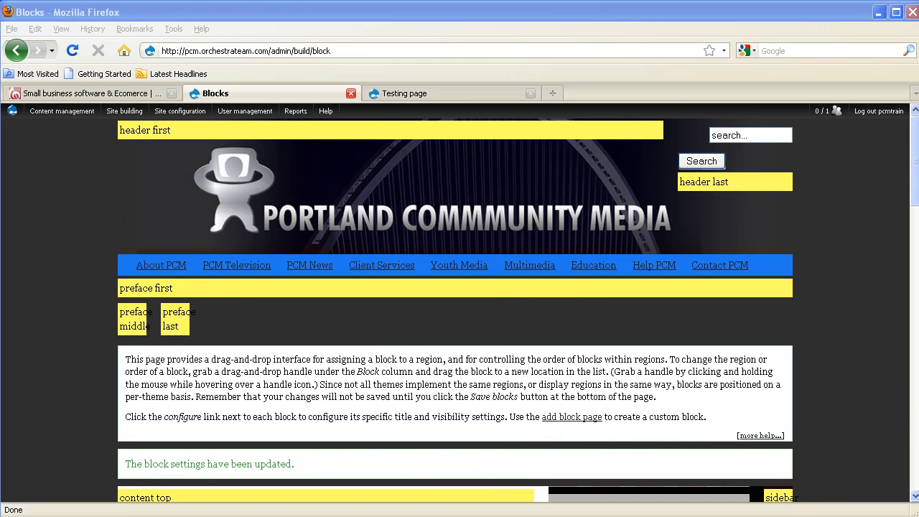
{"action": "mouse_move", "coordinate": [150, 464]}
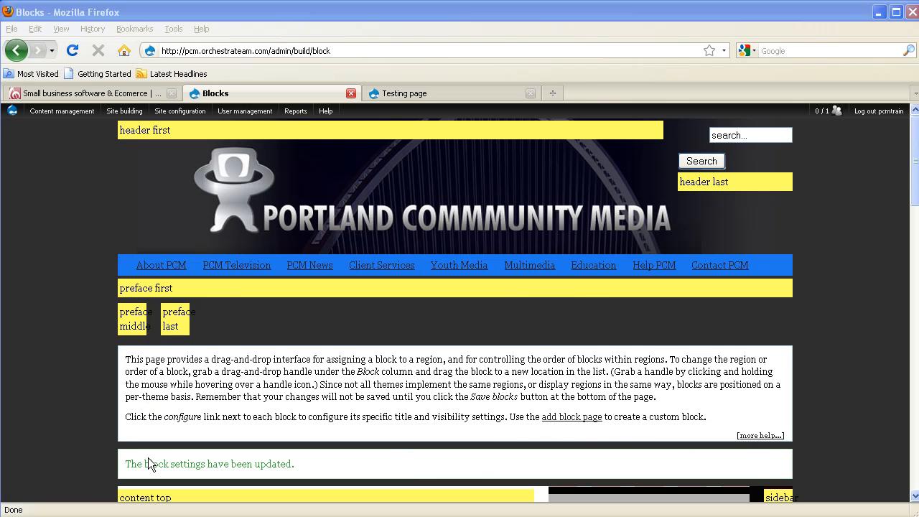
{"action": "mouse_move", "coordinate": [245, 249]}
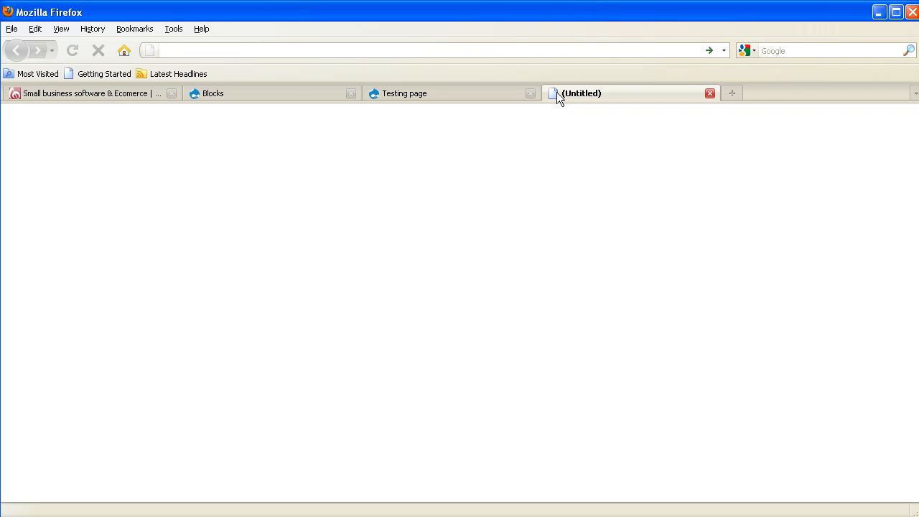
Verify the badge under Footer Last on the Testing page, then return to Blocks.
{"action": "type", "text": "pcm."}
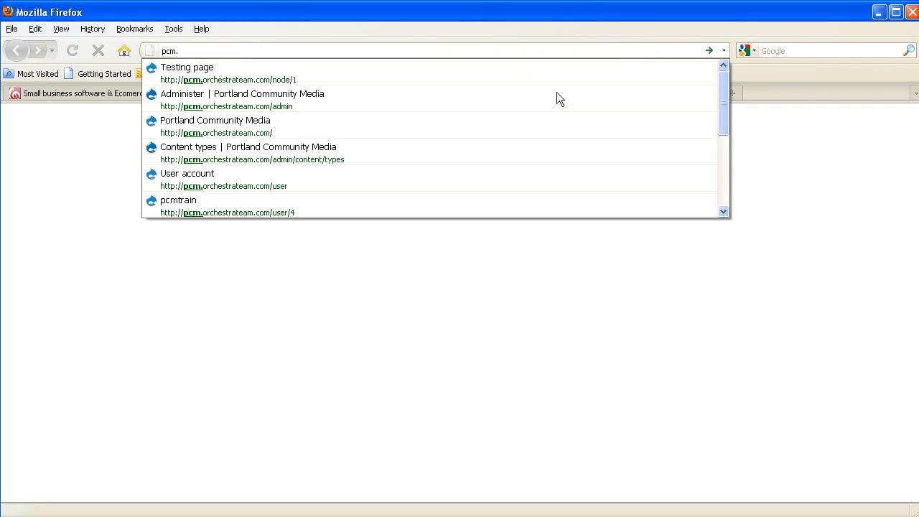
{"action": "left_click", "coordinate": [187, 68]}
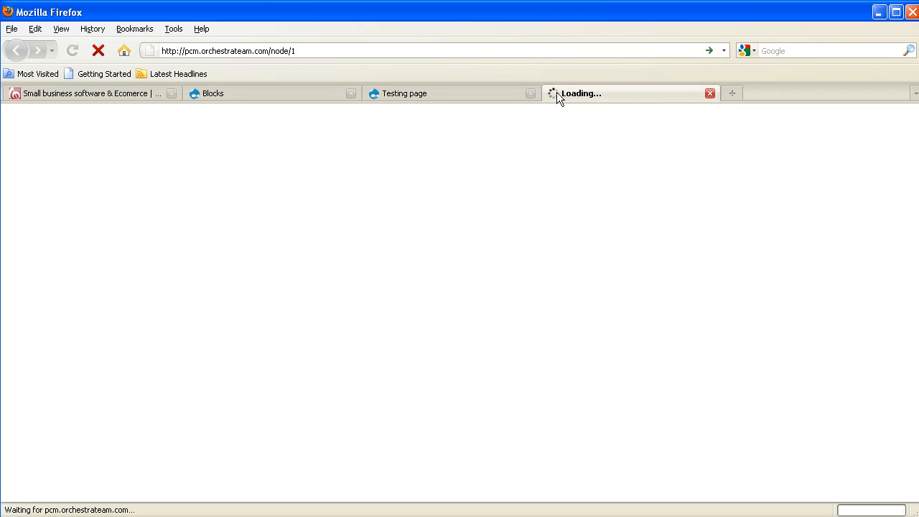
{"action": "mouse_move", "coordinate": [220, 317]}
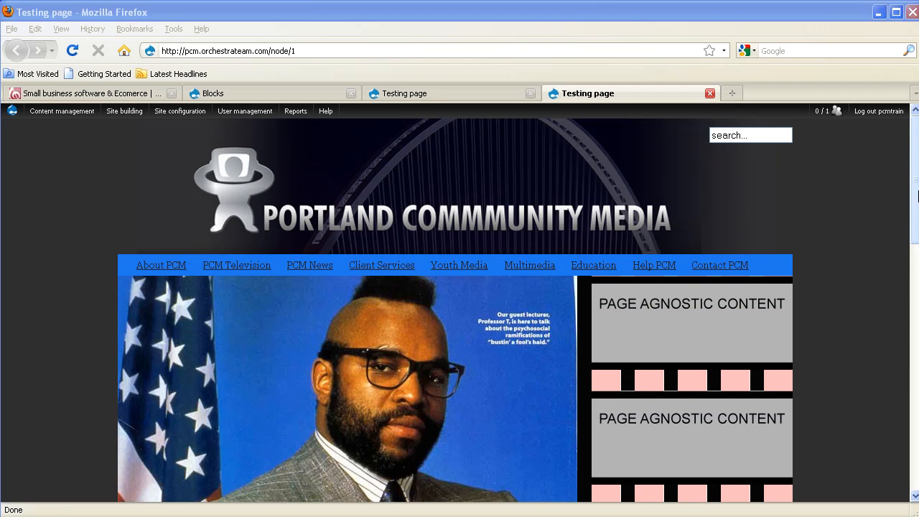
{"action": "scroll", "scroll_direction": "down", "scroll_amount": 3}
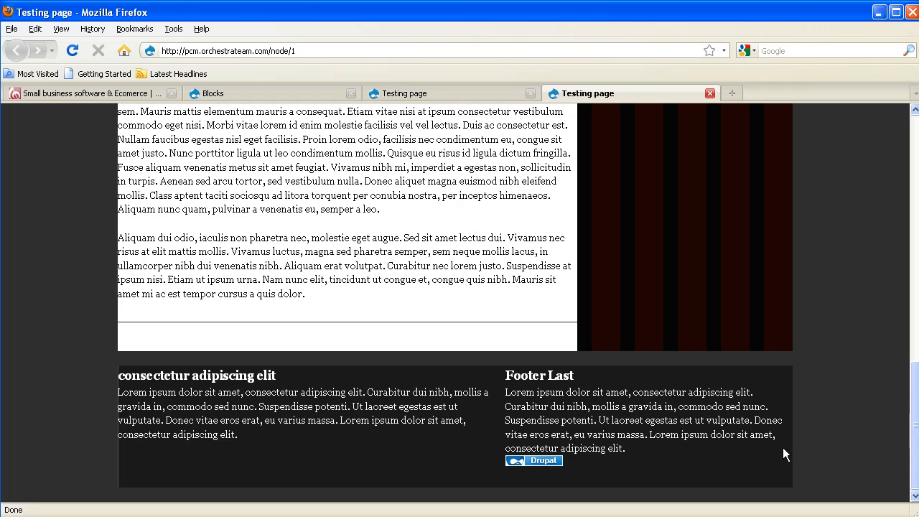
{"action": "mouse_move", "coordinate": [549, 471]}
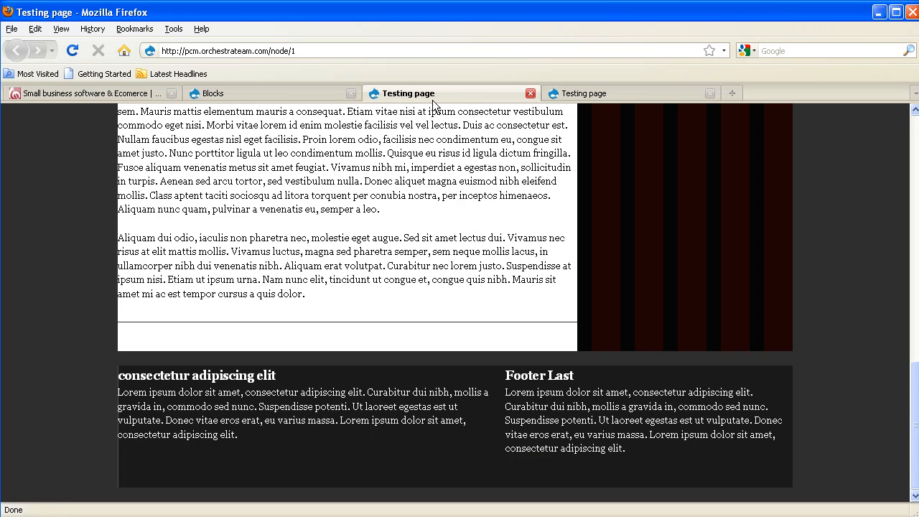
{"action": "left_click", "coordinate": [215, 92]}
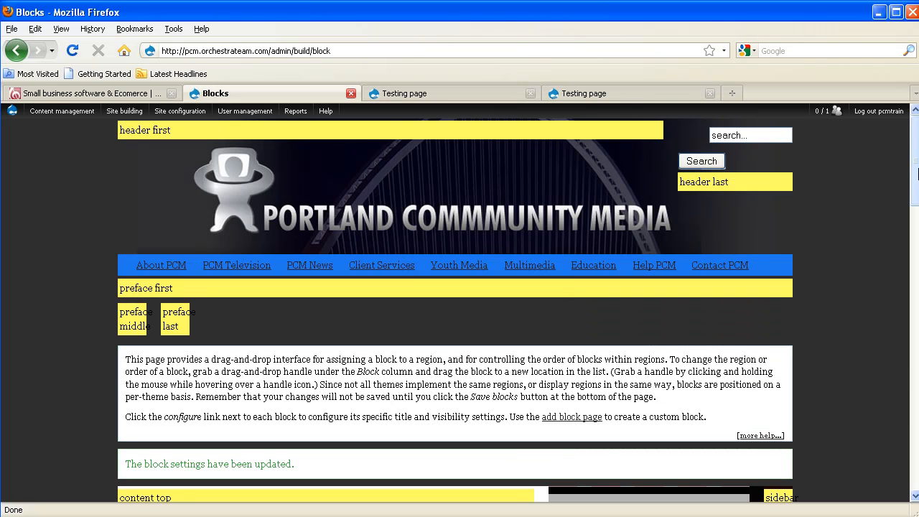
Move Powered by Drupal to the postscript 2 region, save blocks, and start a new tab.
{"action": "scroll", "scroll_direction": "down", "scroll_amount": 3}
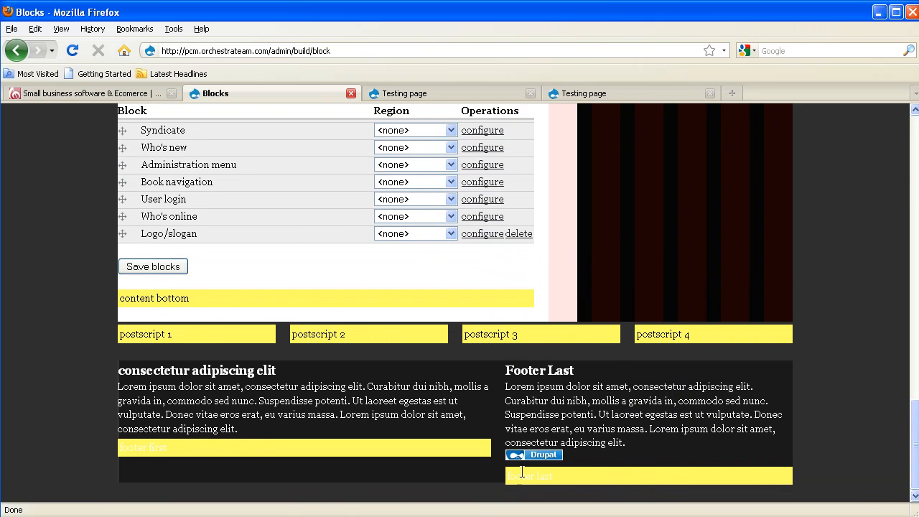
{"action": "mouse_move", "coordinate": [704, 452]}
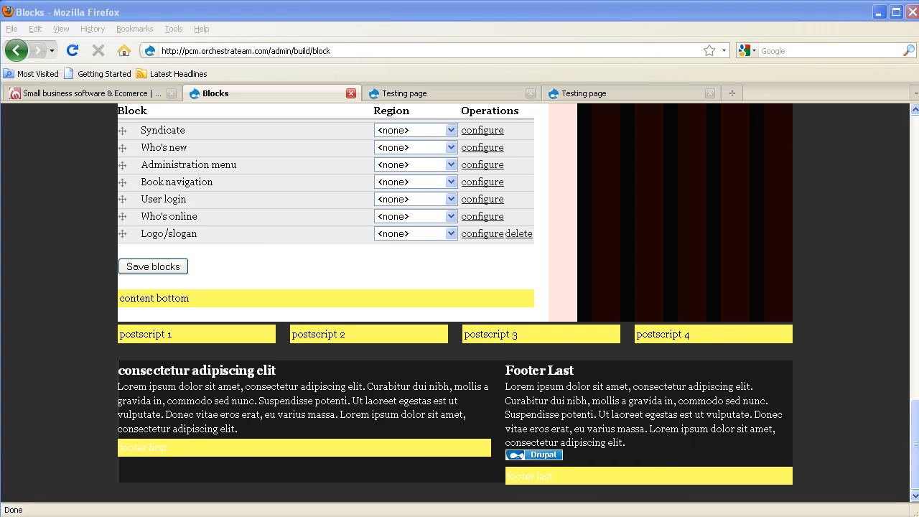
{"action": "scroll", "scroll_direction": "down", "scroll_amount": 3}
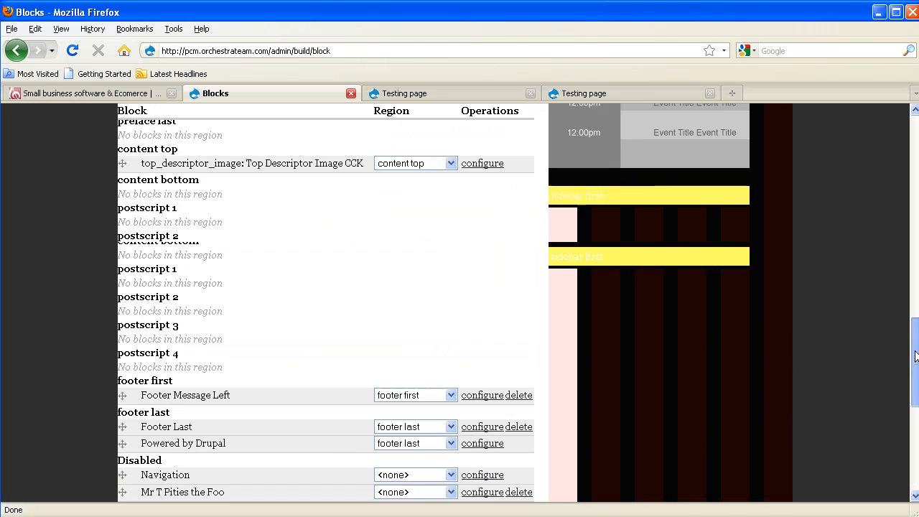
{"action": "scroll", "scroll_direction": "up", "scroll_amount": 3}
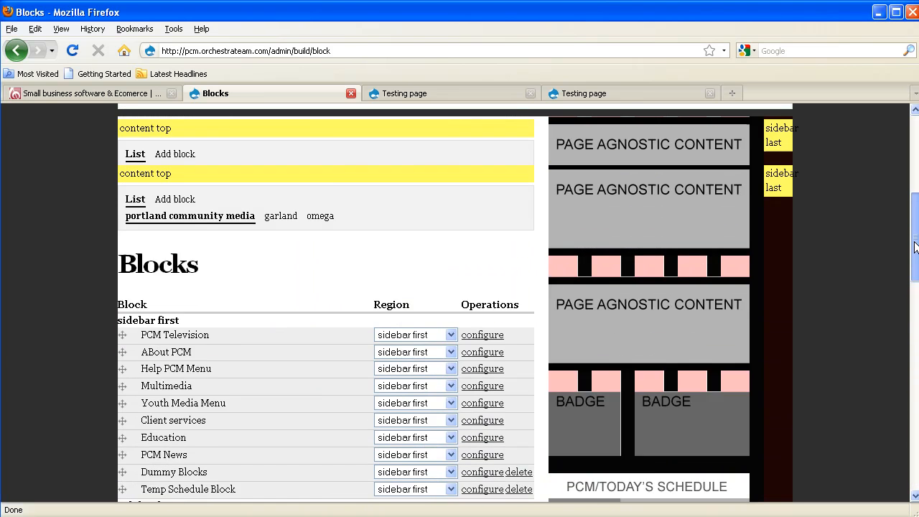
{"action": "scroll", "scroll_direction": "down", "scroll_amount": 3}
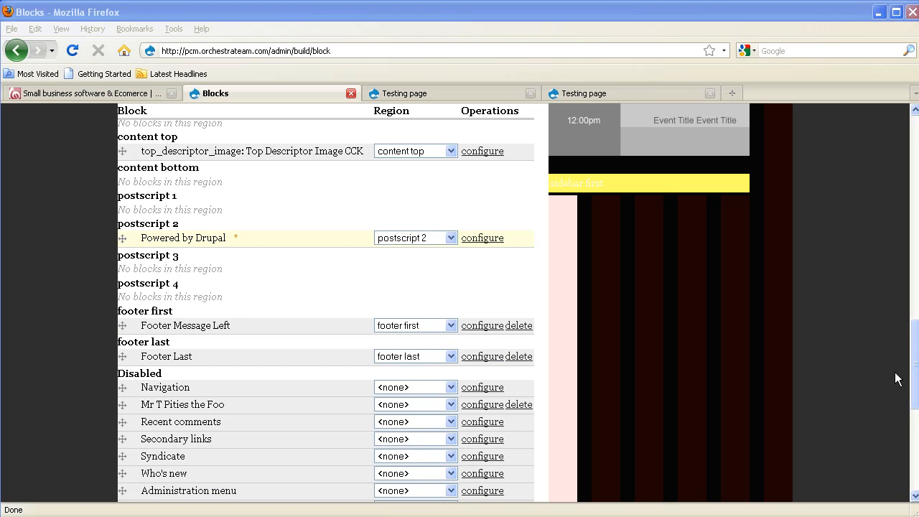
{"action": "scroll", "scroll_direction": "down", "scroll_amount": 3}
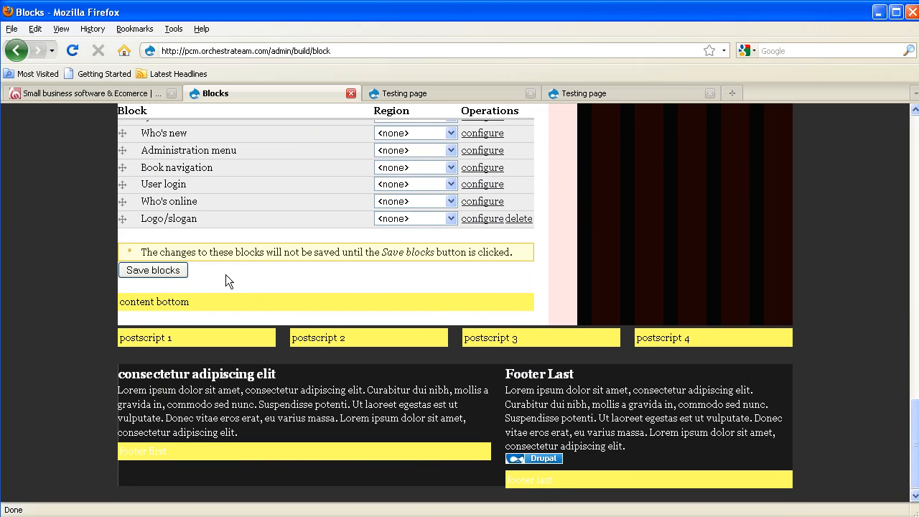
{"action": "left_click", "coordinate": [153, 270]}
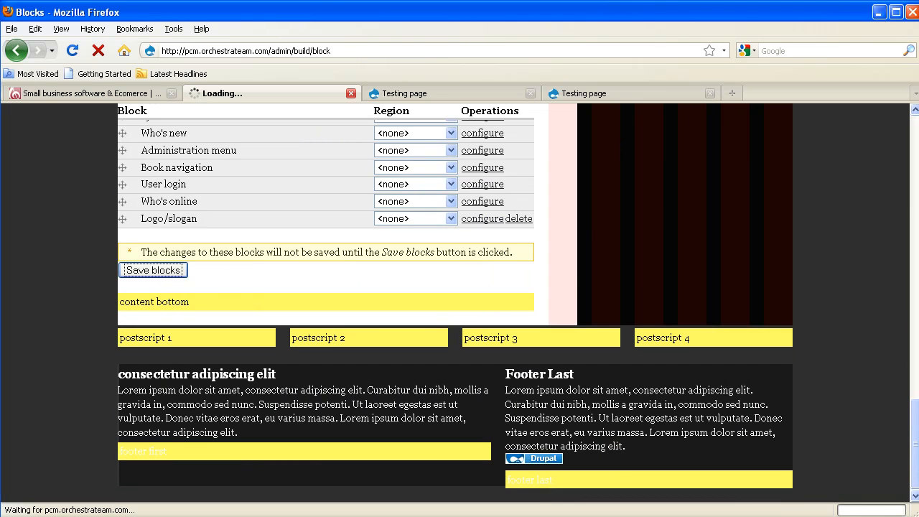
{"action": "left_click", "coordinate": [153, 270]}
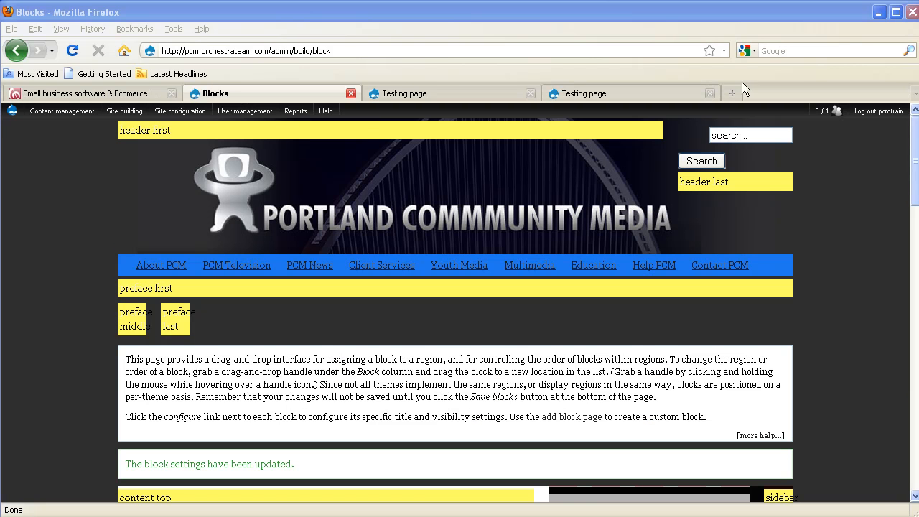
{"action": "left_click", "coordinate": [899, 91]}
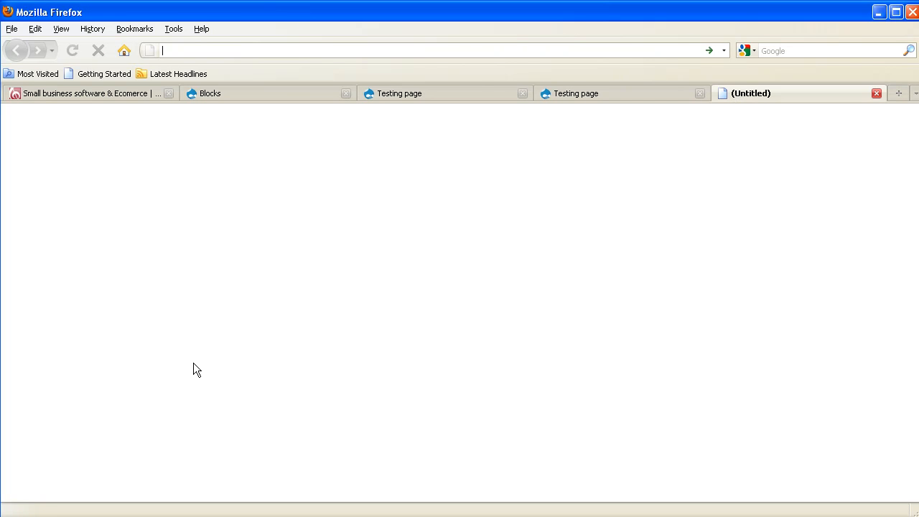
Load the Testing page showing the Drupal badge in postscript just above the footer.
{"action": "type", "text": "pcm.orchestrateam.com/node/1"}
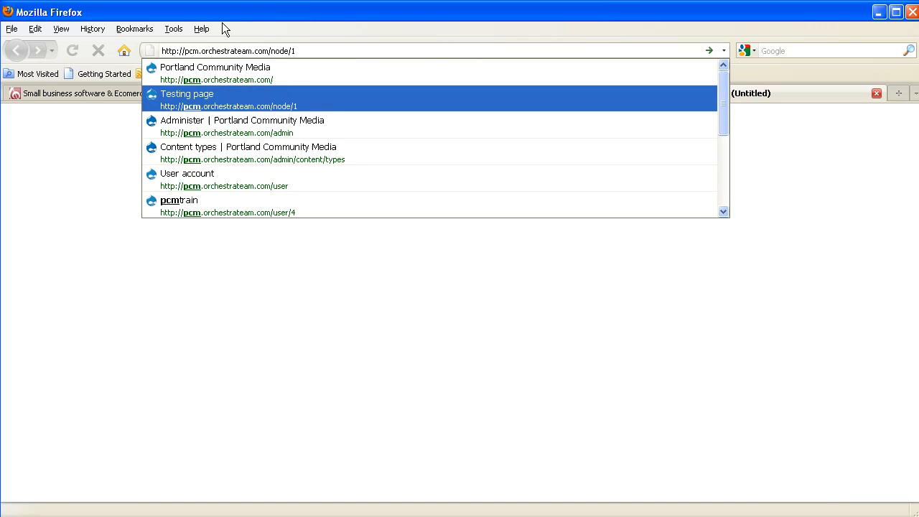
{"action": "left_click", "coordinate": [187, 99]}
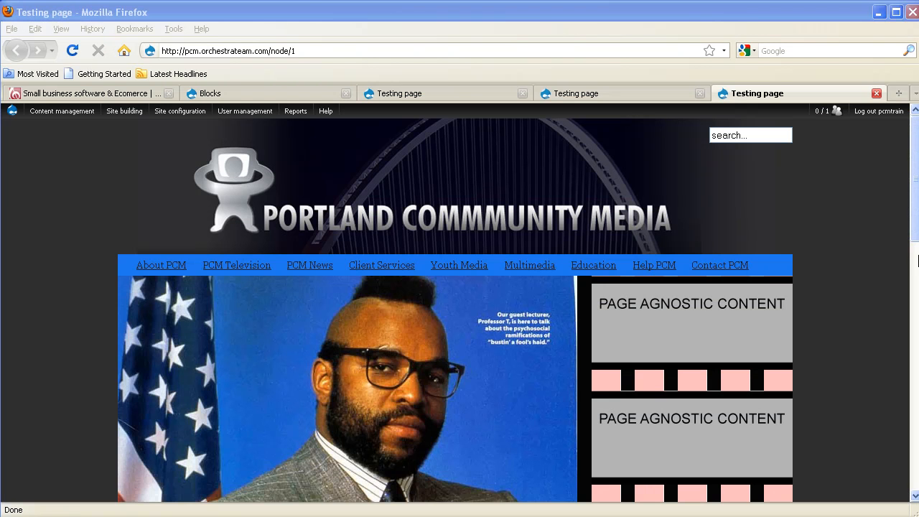
{"action": "scroll", "scroll_direction": "down", "scroll_amount": 3}
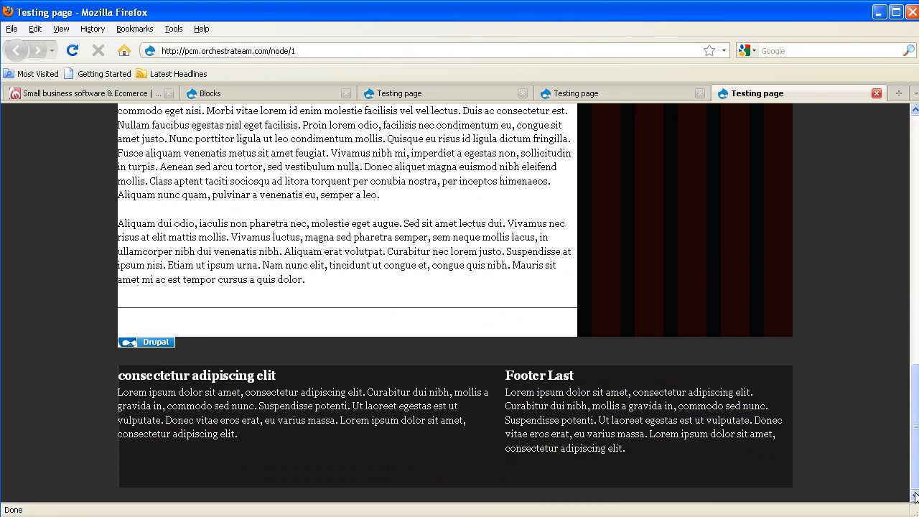
{"action": "mouse_move", "coordinate": [155, 342]}
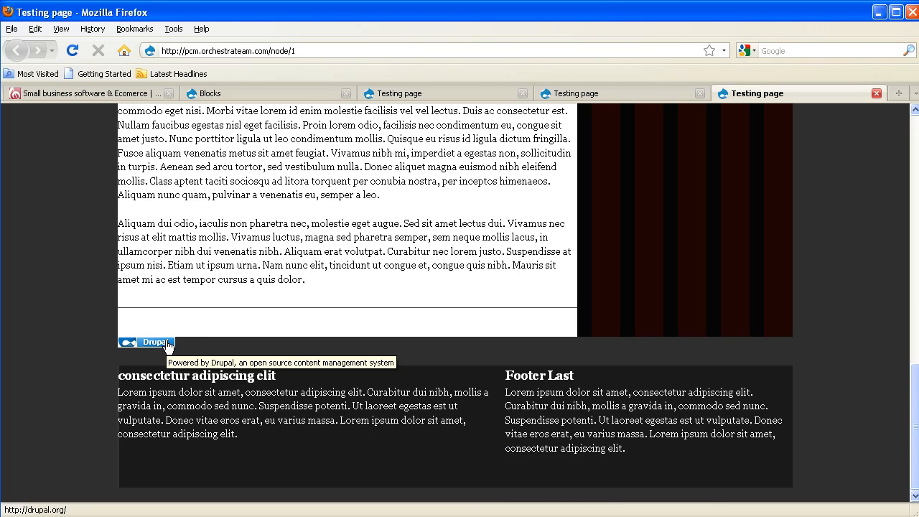